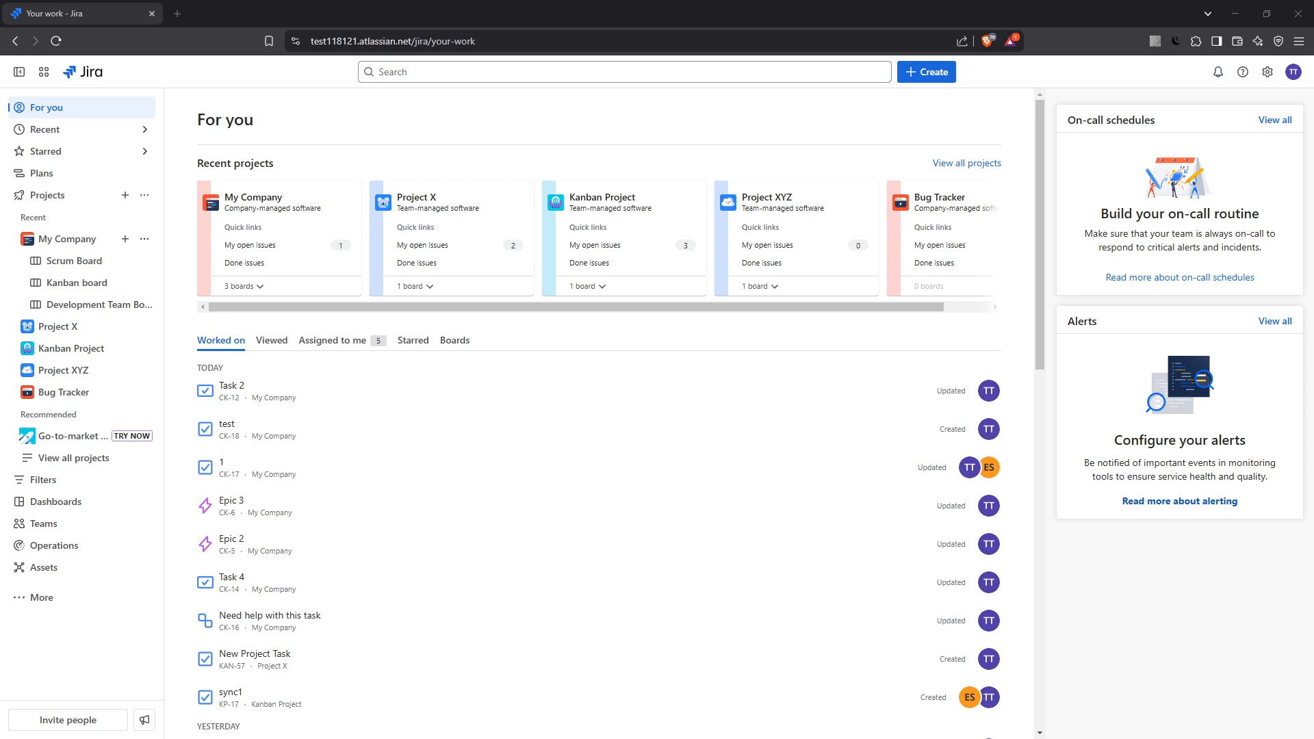
{"action": "mouse_move", "coordinate": [494, 117]}
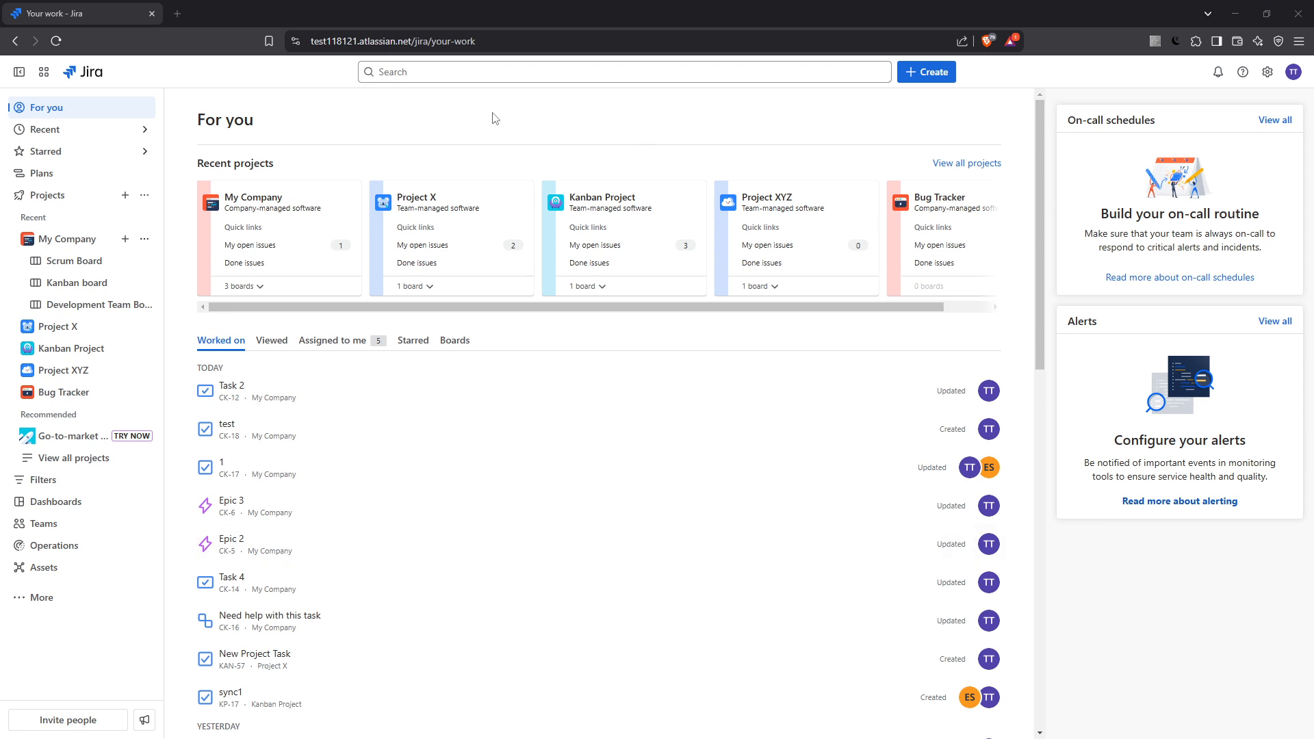
{"action": "mouse_move", "coordinate": [74, 262]}
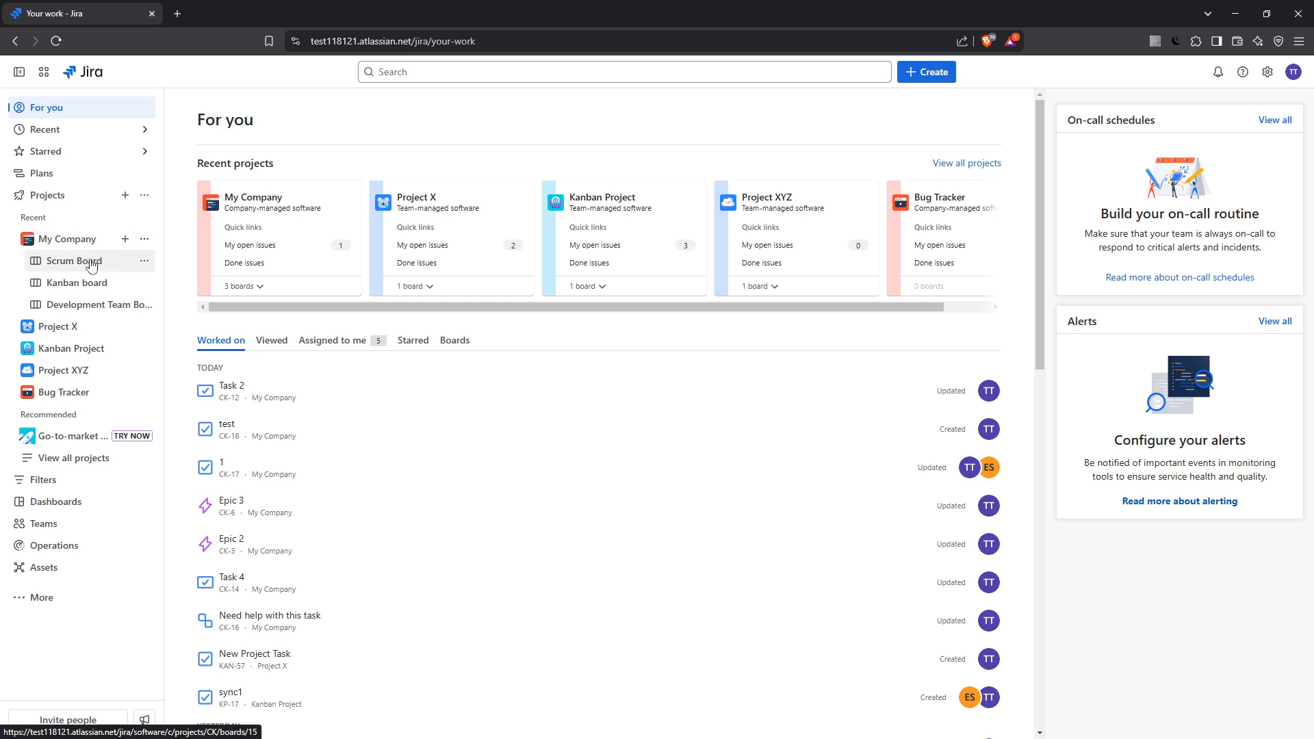
Open My Company's Scrum Board from the left sidebar.
{"action": "left_click", "coordinate": [74, 261]}
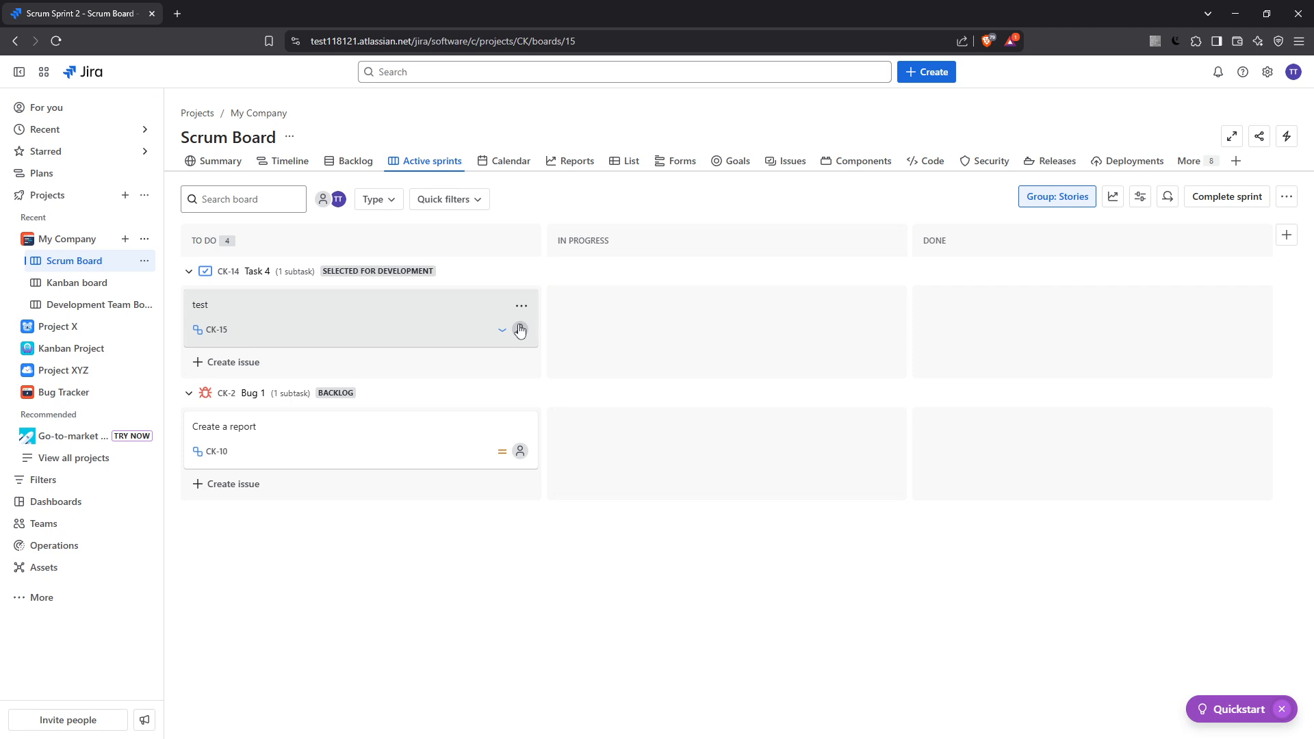
{"action": "mouse_move", "coordinate": [586, 417]}
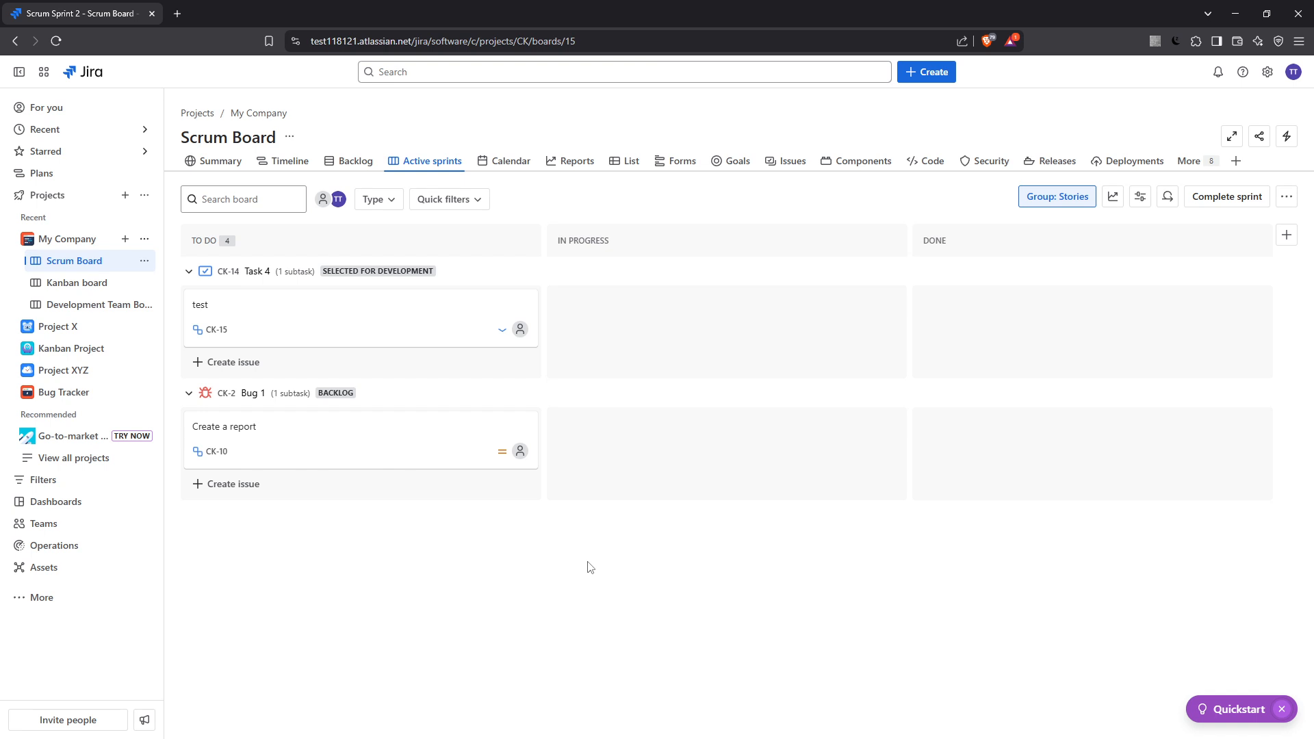
{"action": "mouse_move", "coordinate": [607, 135]}
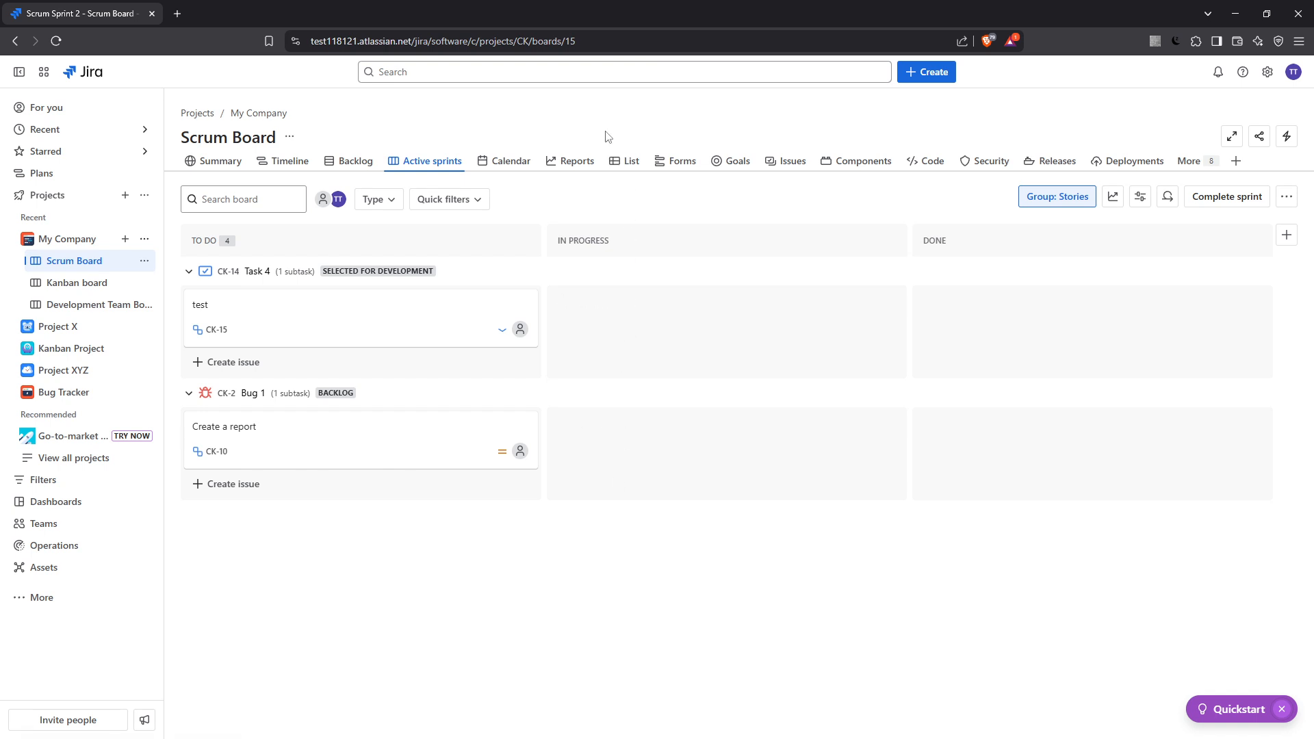
{"action": "mouse_move", "coordinate": [576, 161]}
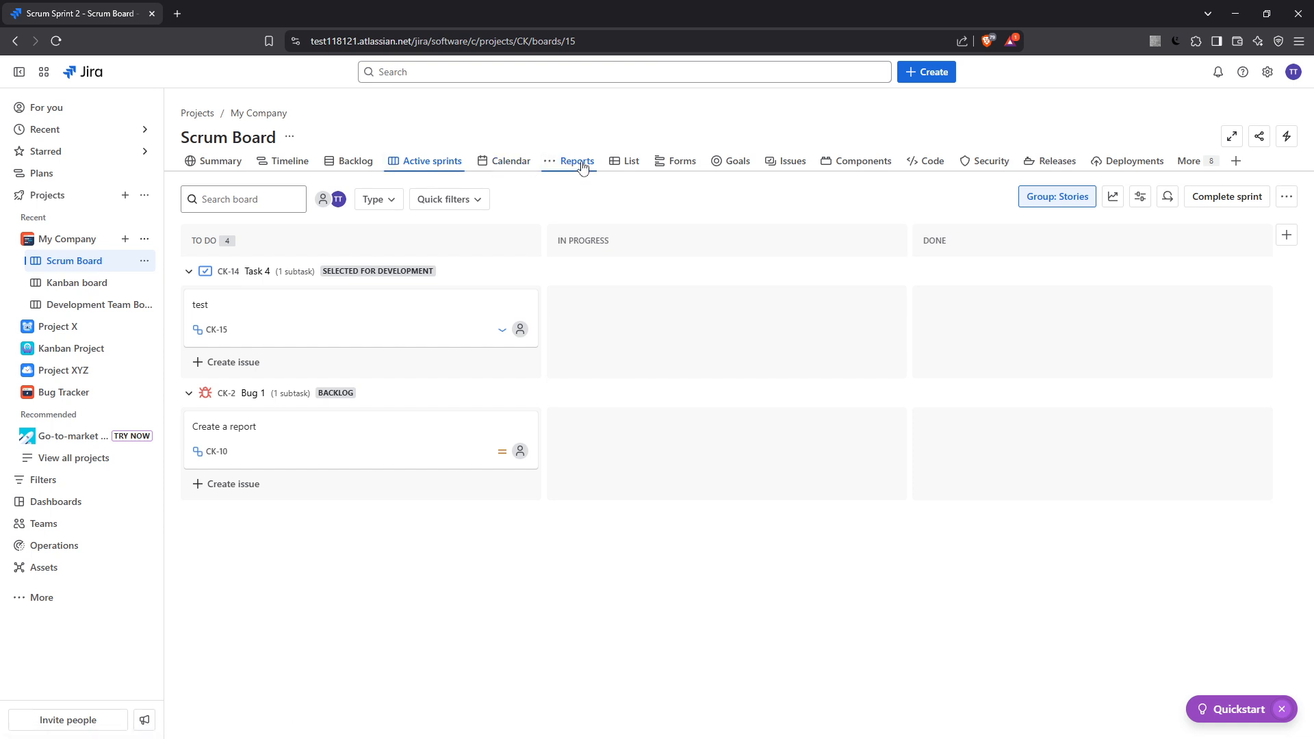
{"action": "mouse_move", "coordinate": [575, 160]}
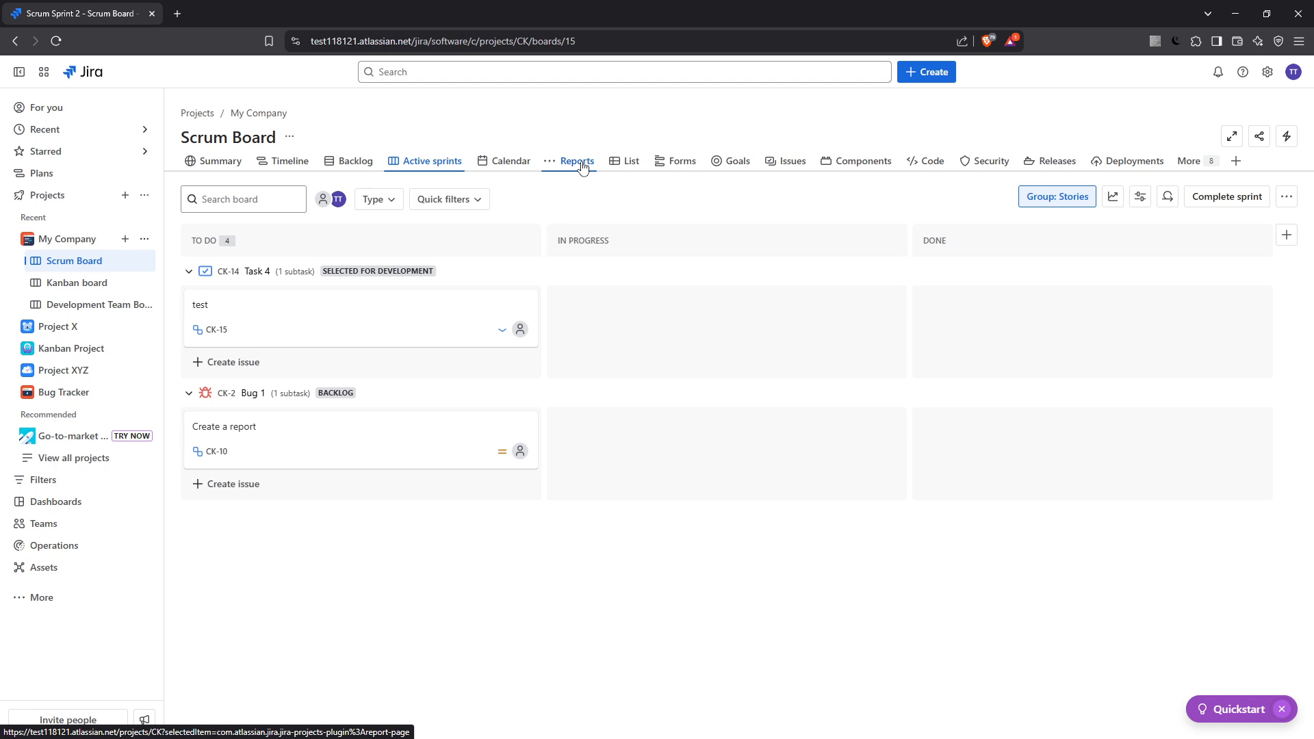
Show the Scrum Board's Agile reports list.
{"action": "left_click", "coordinate": [576, 160]}
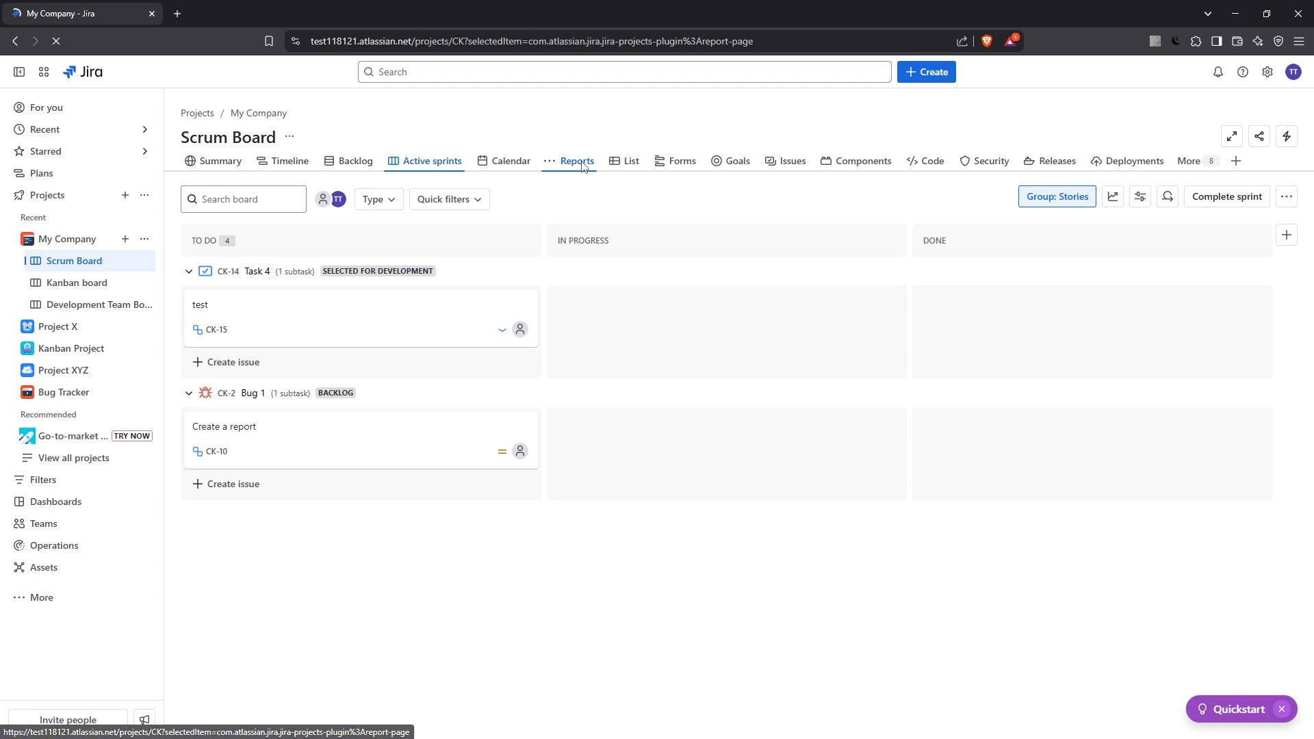
{"action": "left_click", "coordinate": [577, 161]}
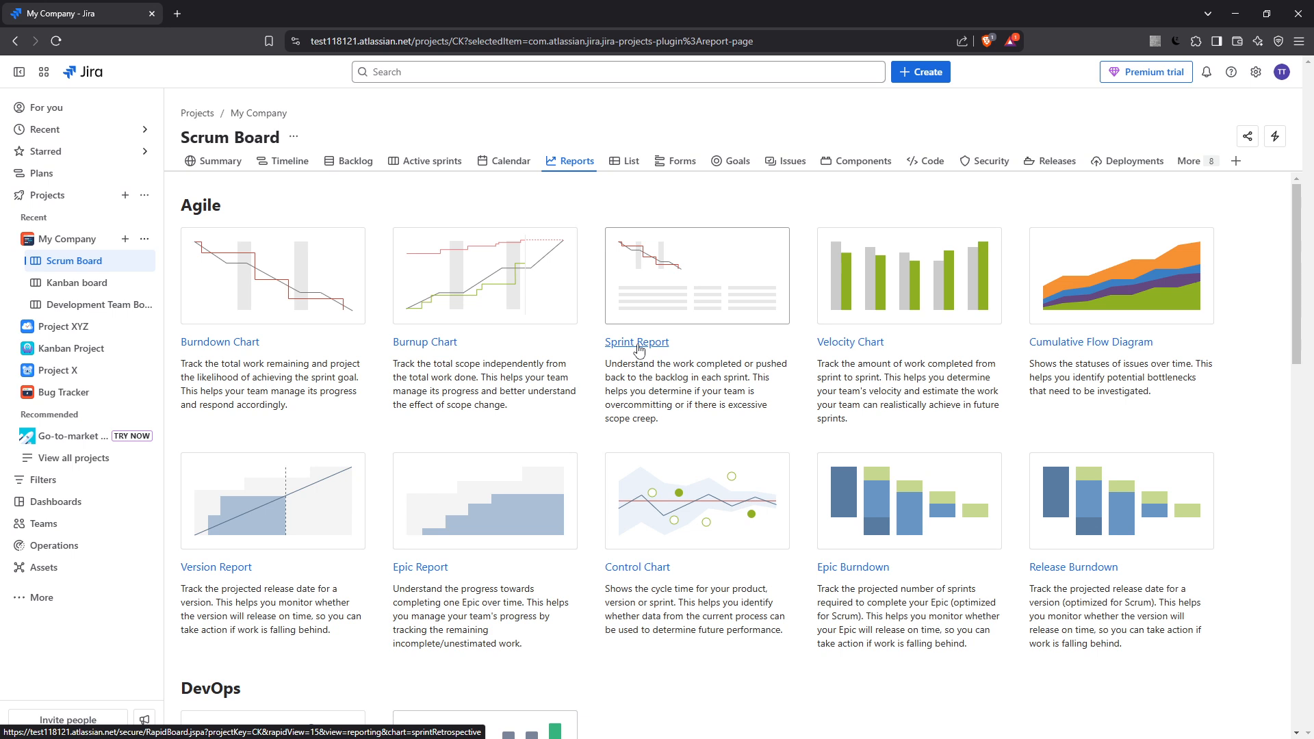
{"action": "mouse_move", "coordinate": [621, 350]}
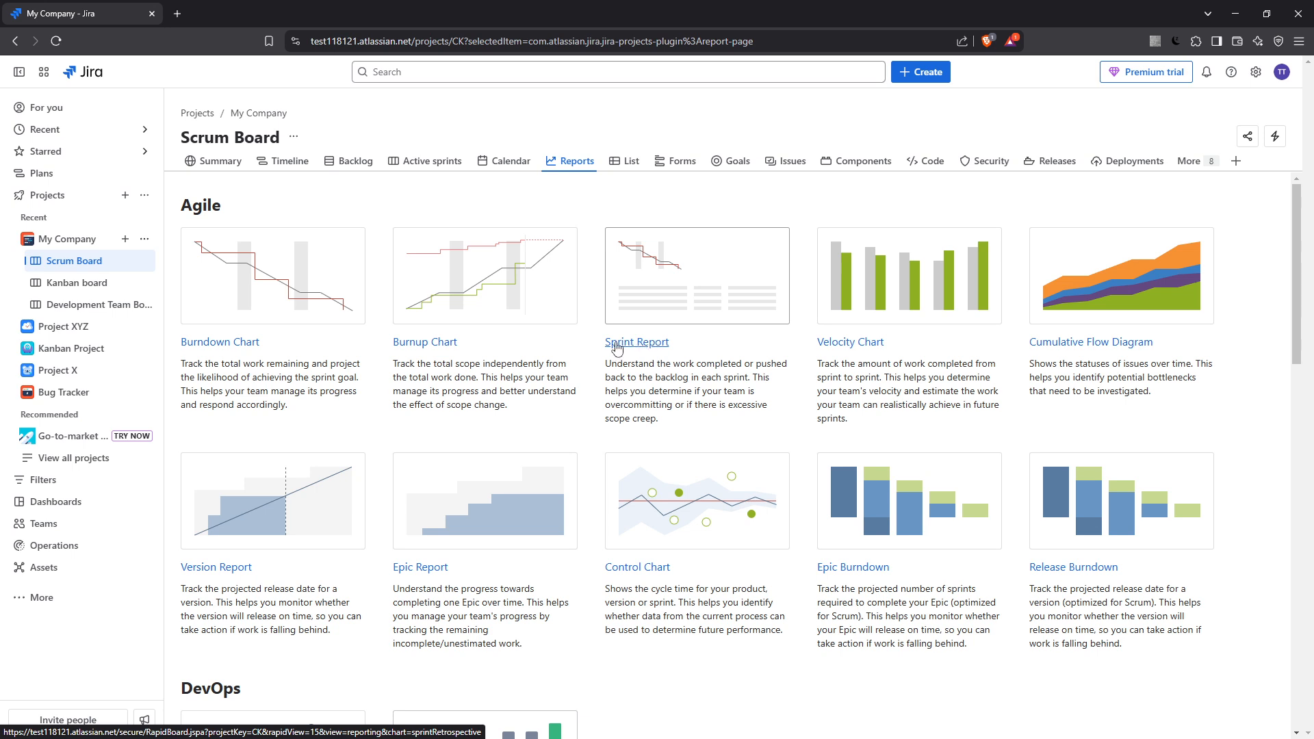
{"action": "mouse_move", "coordinate": [665, 352]}
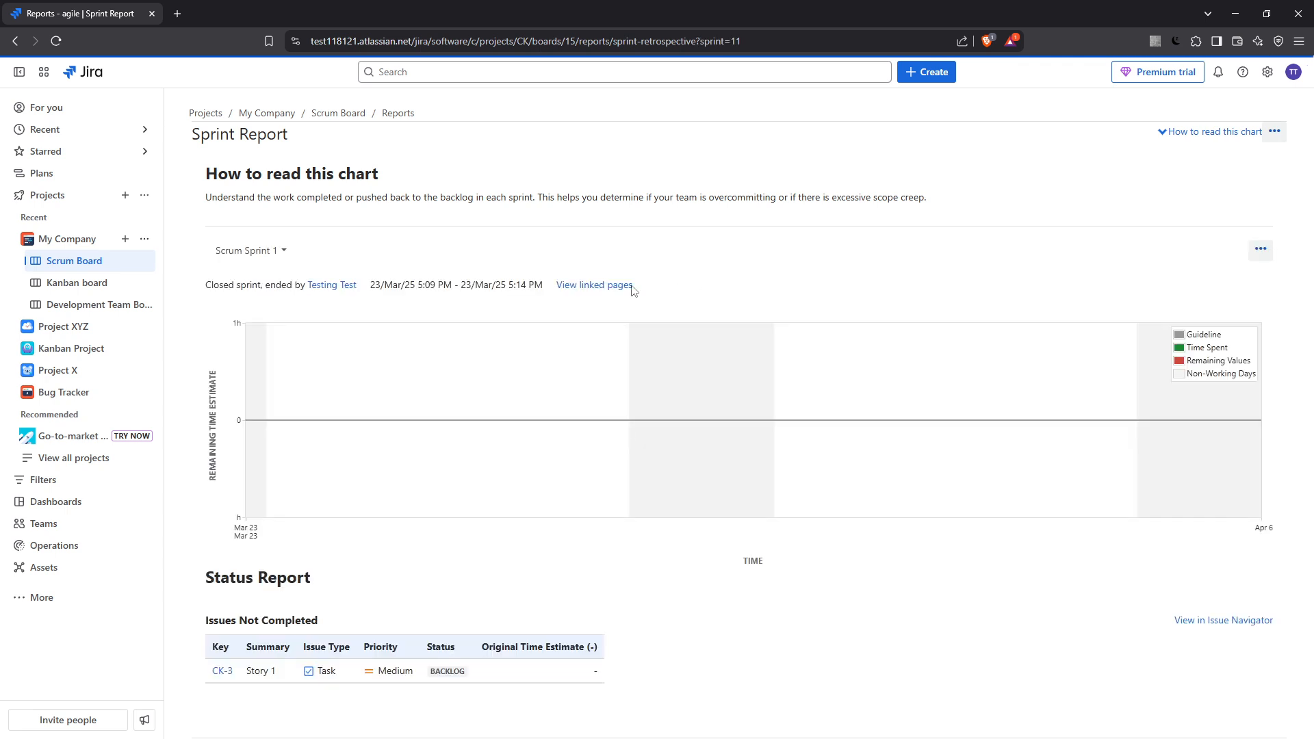
Scroll through the Sprint Report for closed Scrum Sprint 1.
{"action": "scroll", "scroll_direction": "down", "scroll_amount": 3}
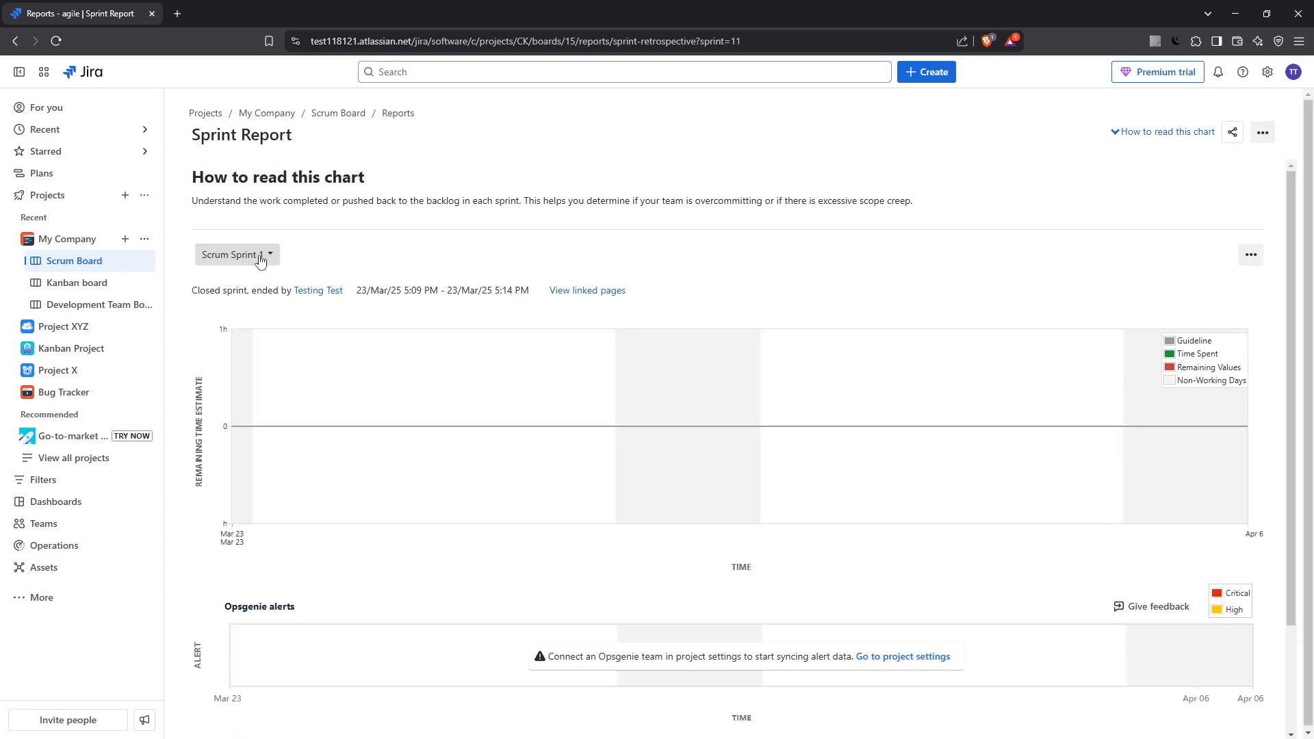
Switch the Sprint Report to active Scrum Sprint 2.
{"action": "left_click", "coordinate": [237, 255]}
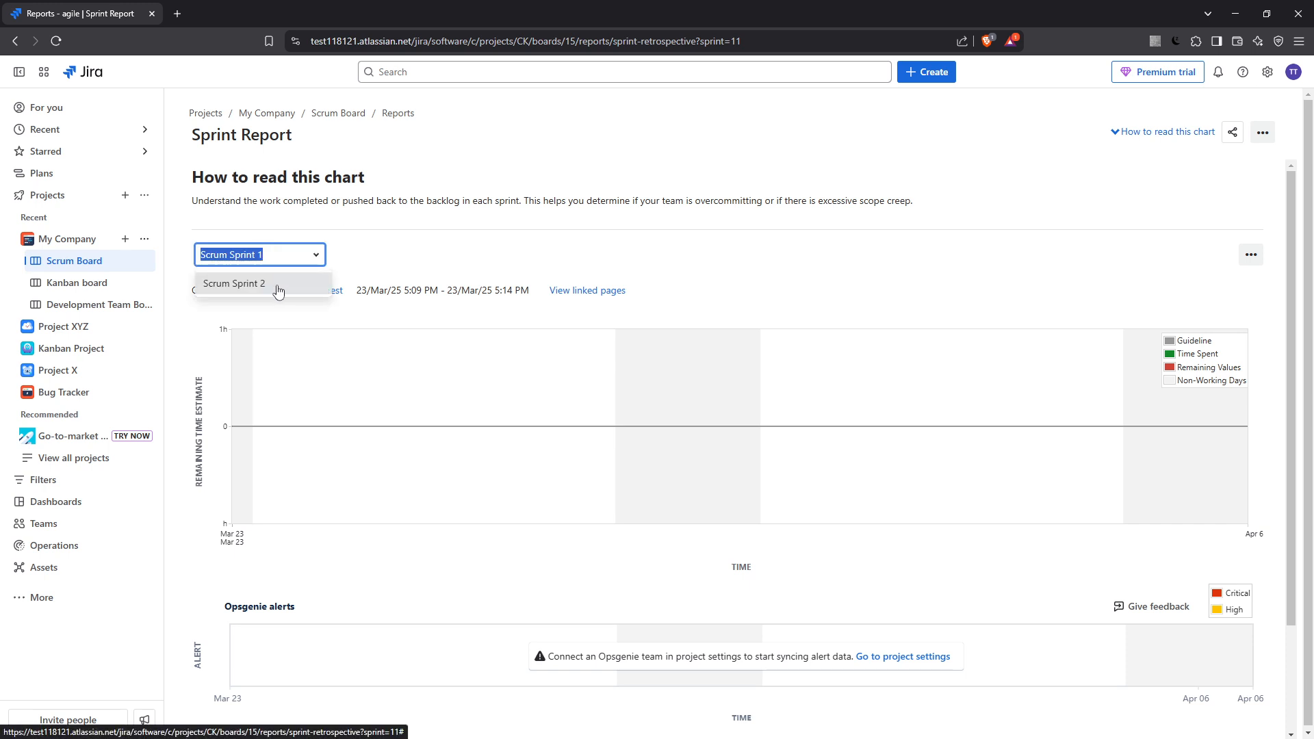
{"action": "left_click", "coordinate": [233, 283]}
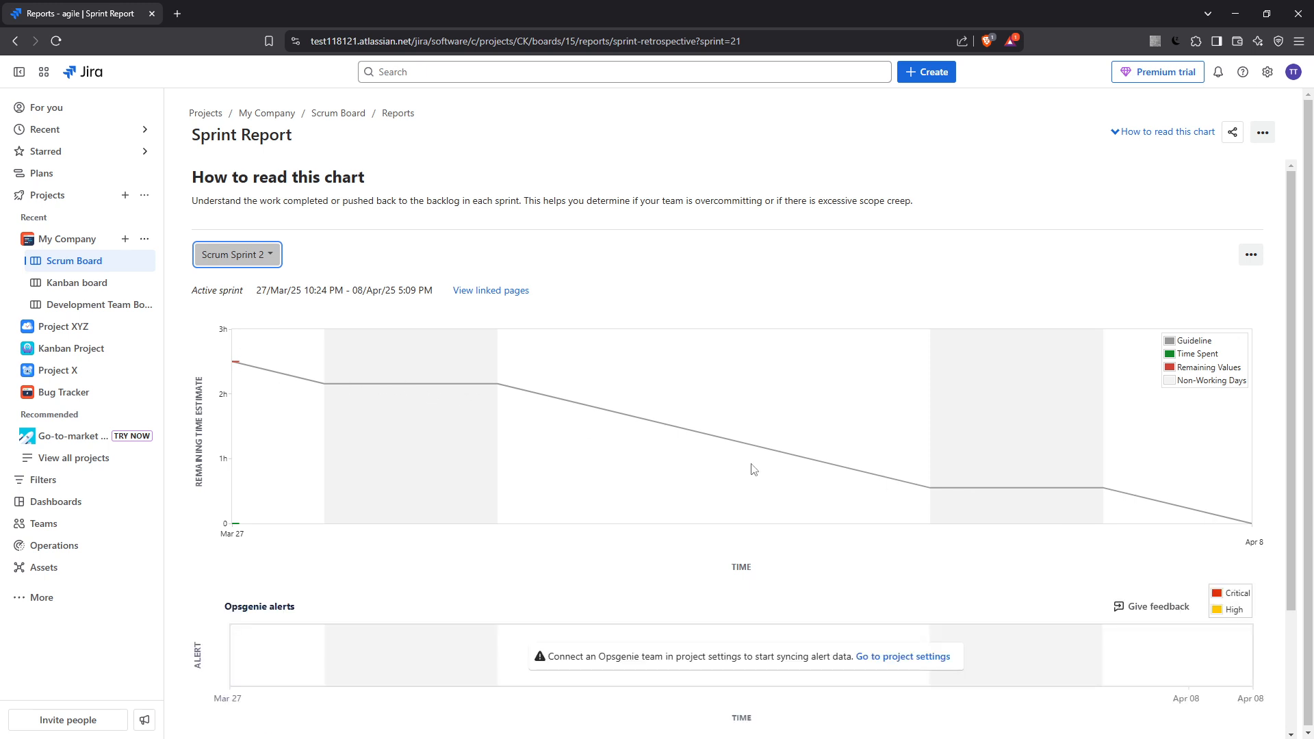
Scroll the report to review incomplete issues Bug 1 and Task 4.
{"action": "scroll", "scroll_direction": "down", "scroll_amount": 3}
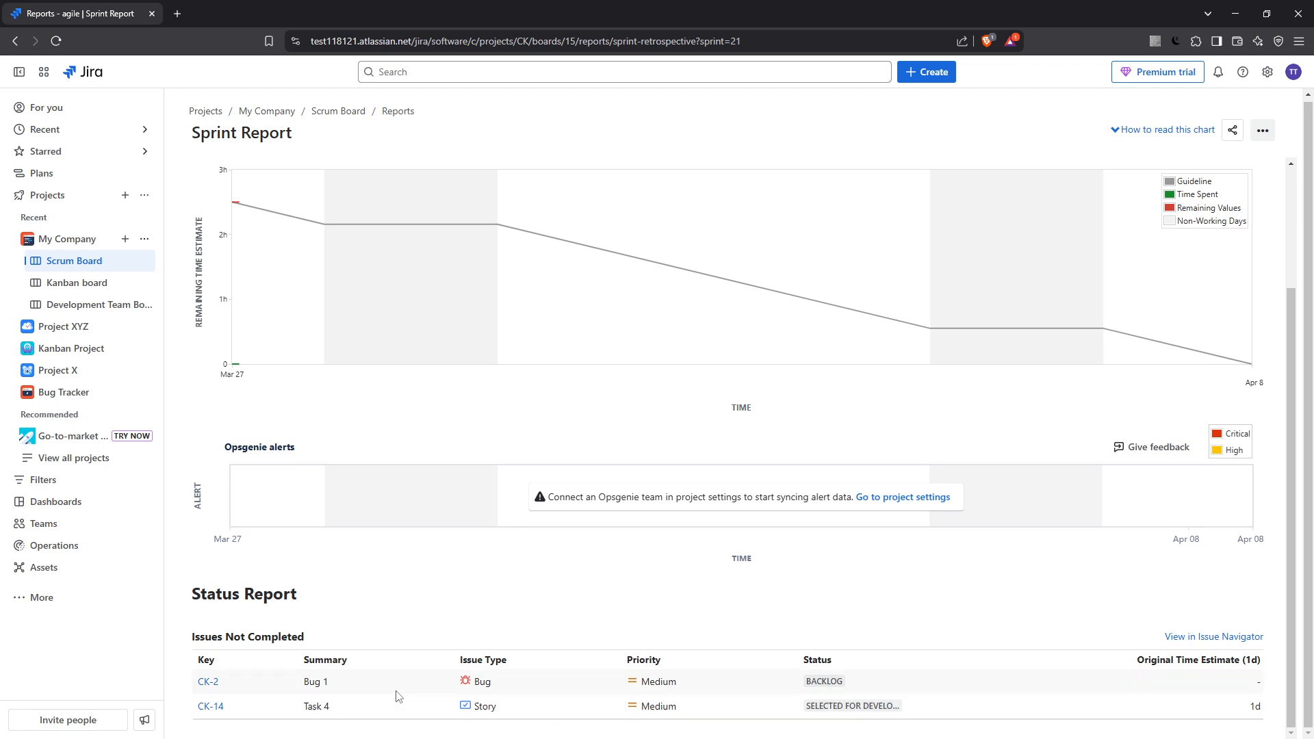
{"action": "mouse_move", "coordinate": [573, 690]}
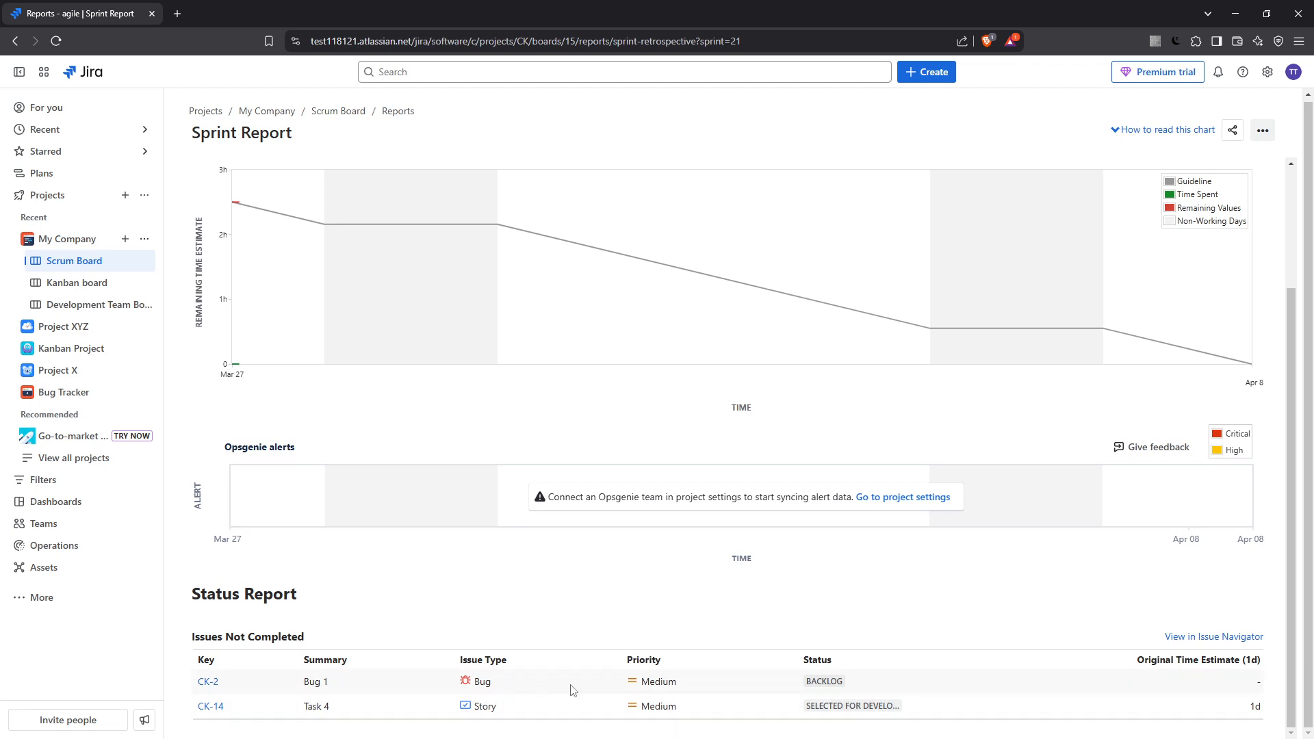
{"action": "mouse_move", "coordinate": [881, 693]}
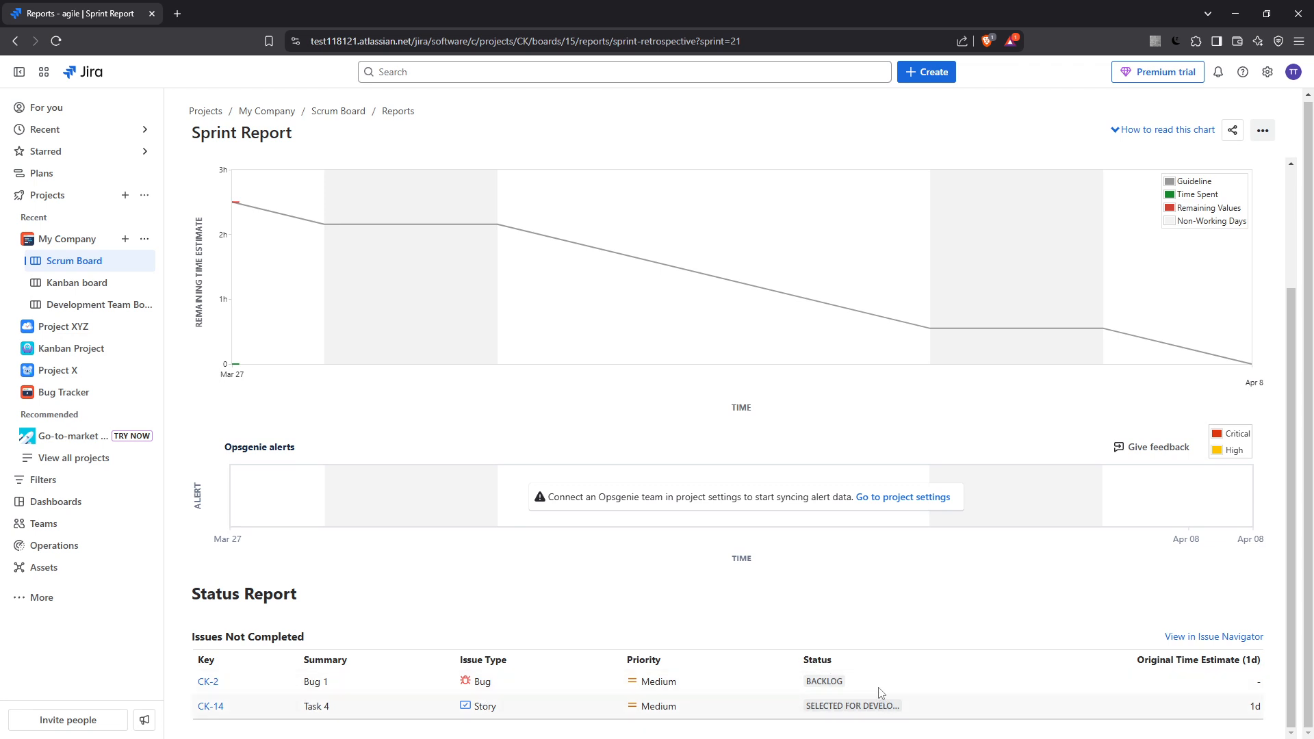
{"action": "mouse_move", "coordinate": [978, 684]}
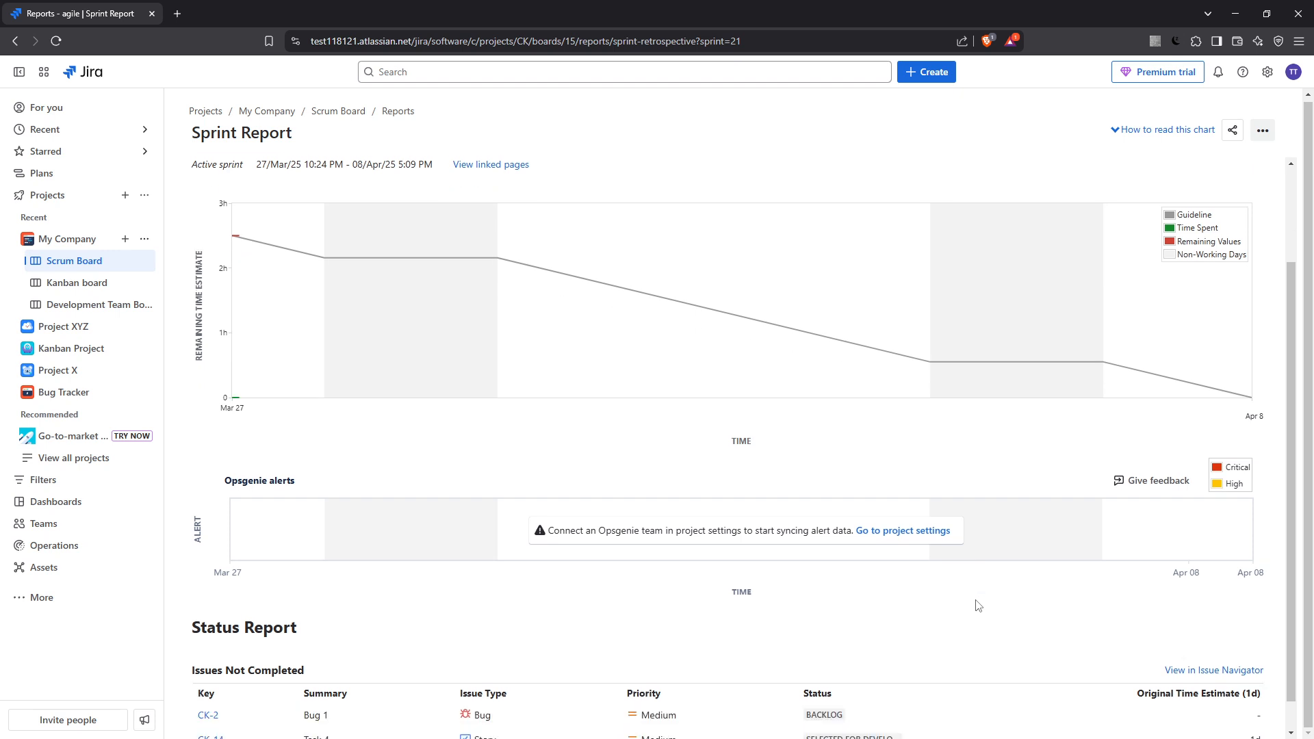
{"action": "scroll", "scroll_direction": "down", "scroll_amount": 3}
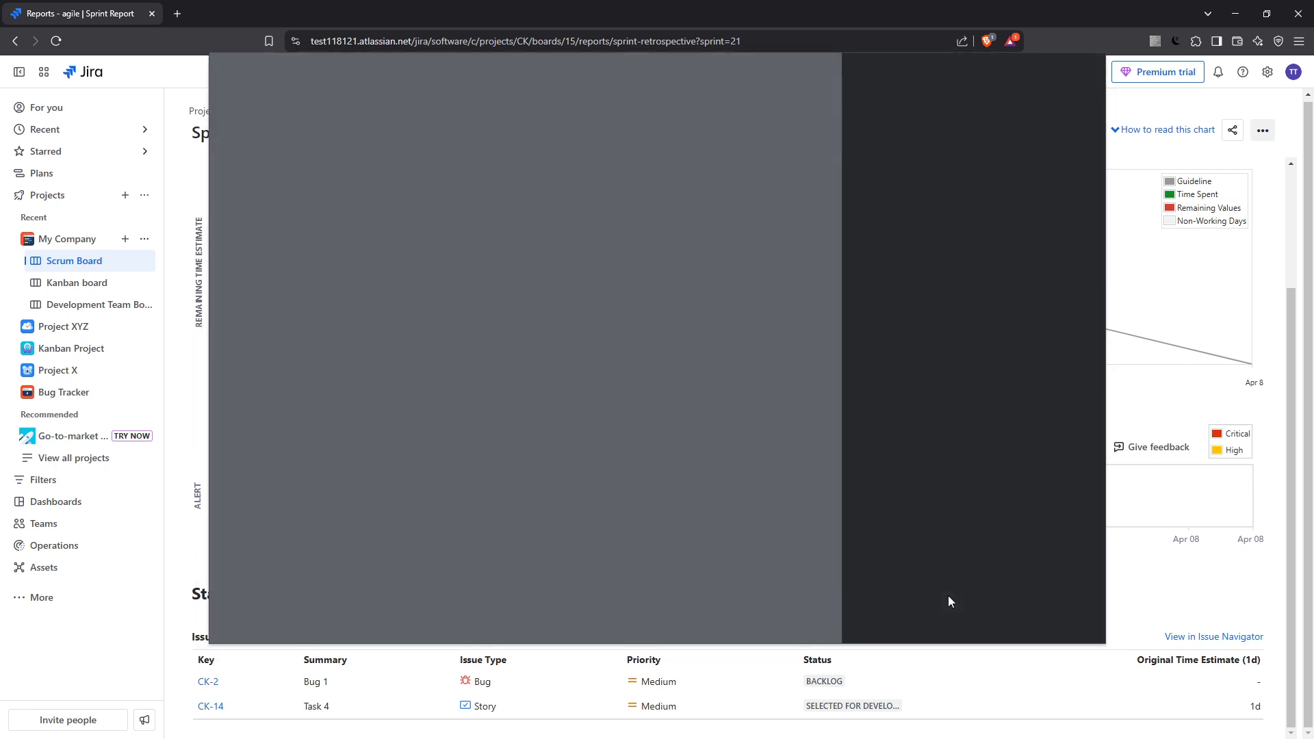
Bring up the print dialog with Ctrl+P to save the report as PDF.
{"action": "key", "text": "ctrl+p"}
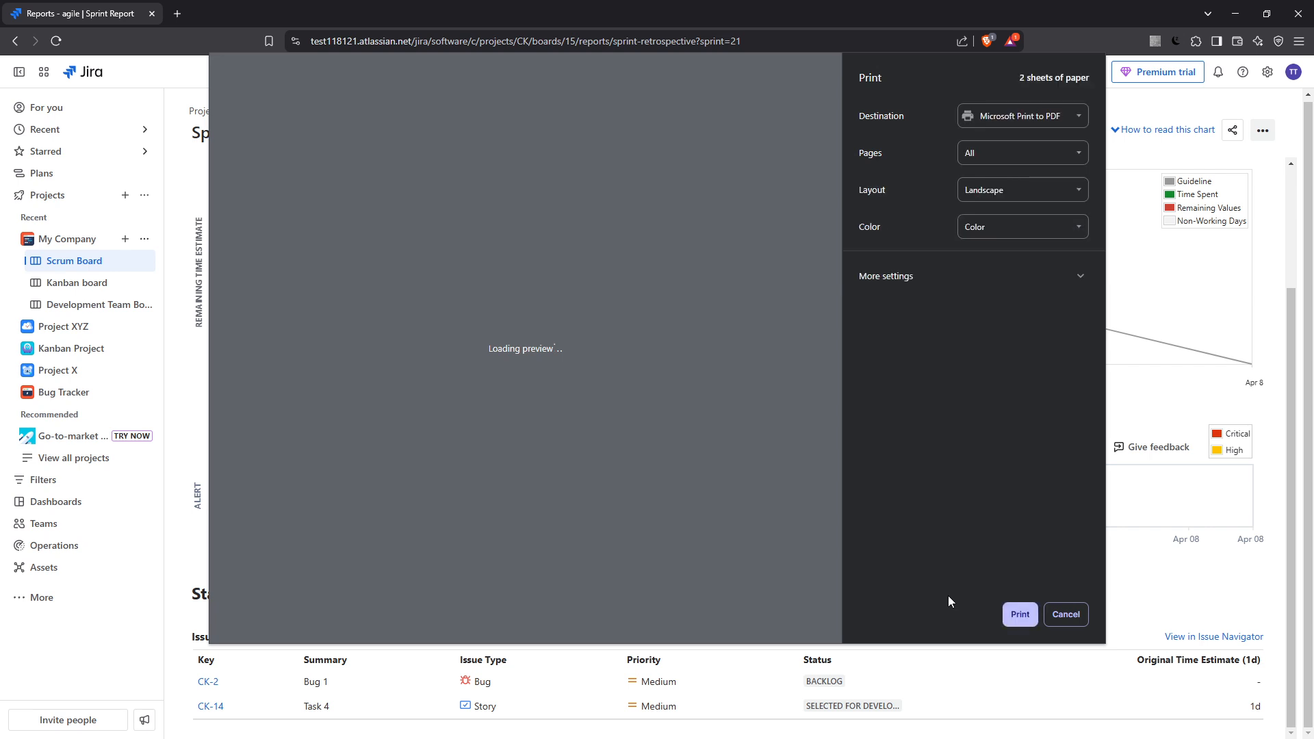
{"action": "mouse_move", "coordinate": [941, 508]}
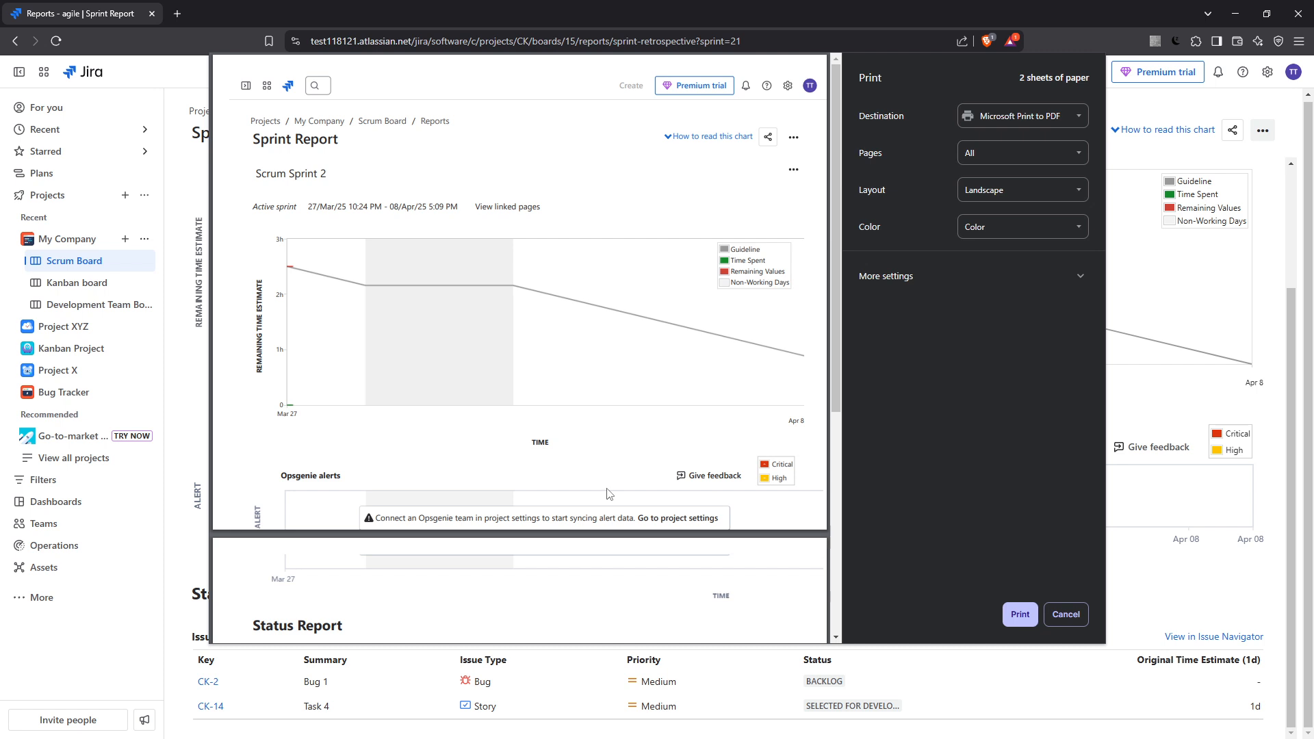
{"action": "mouse_move", "coordinate": [1020, 615]}
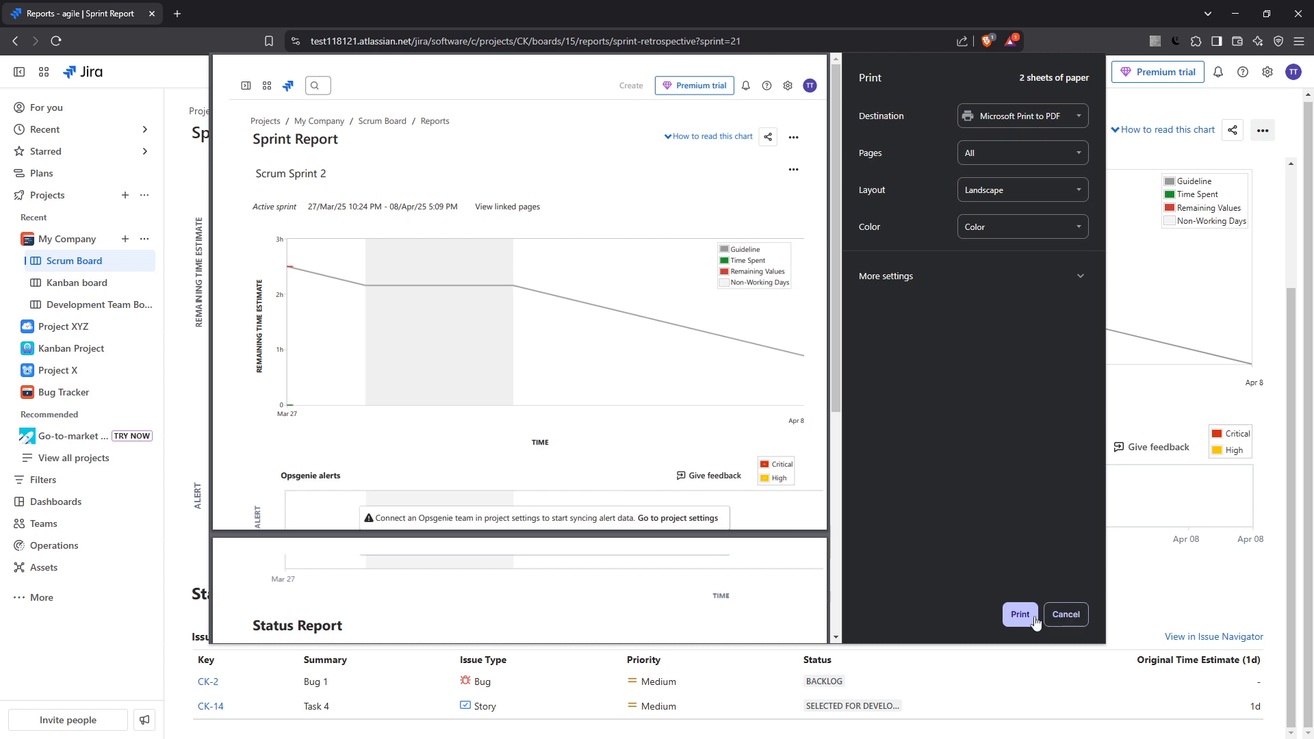